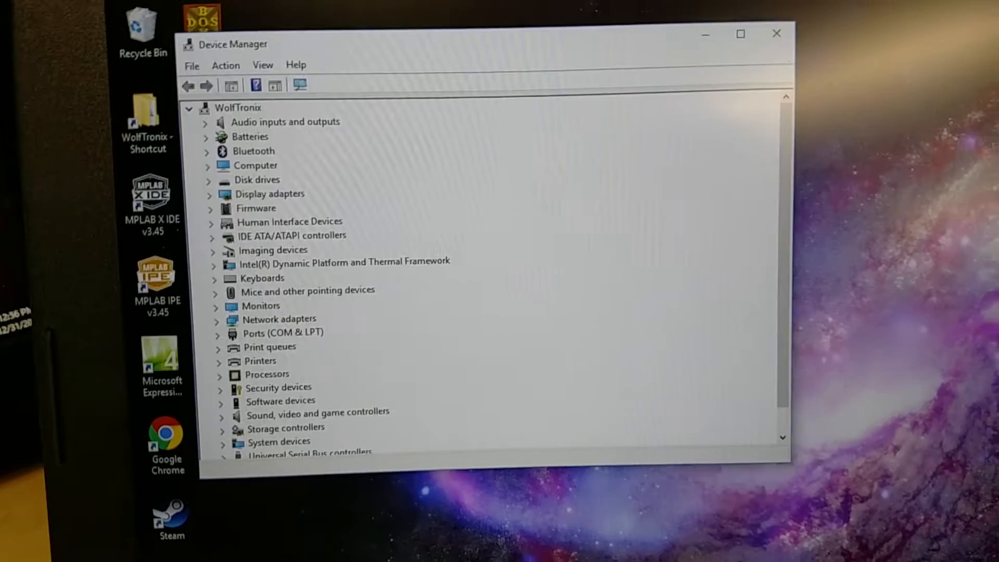
# Launch MONLOG_E.EXE from the monlog folder and dismiss Windows's 'can't run on your PC' refusal
pyautogui.click(220, 333)
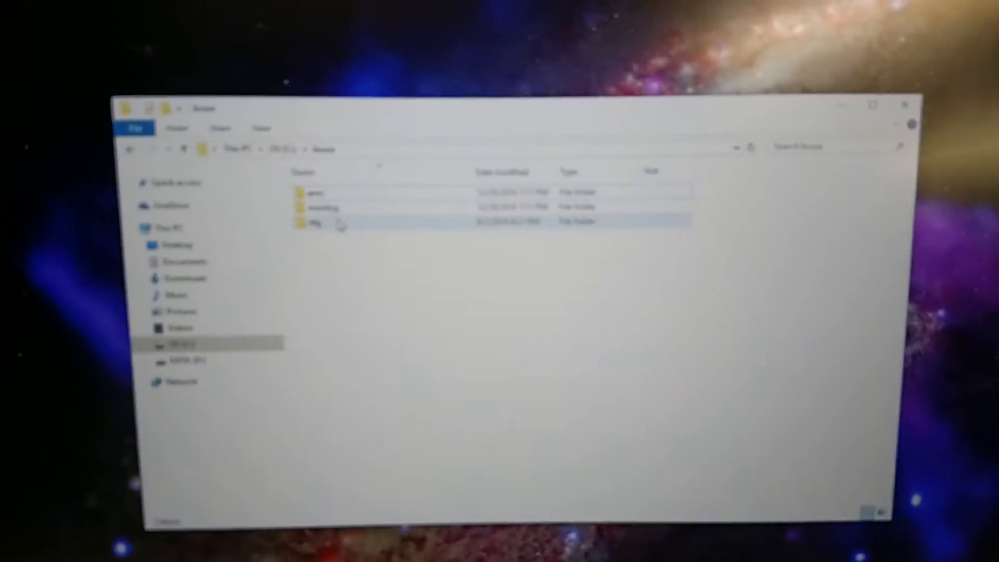
pyautogui.doubleClick(312, 221)
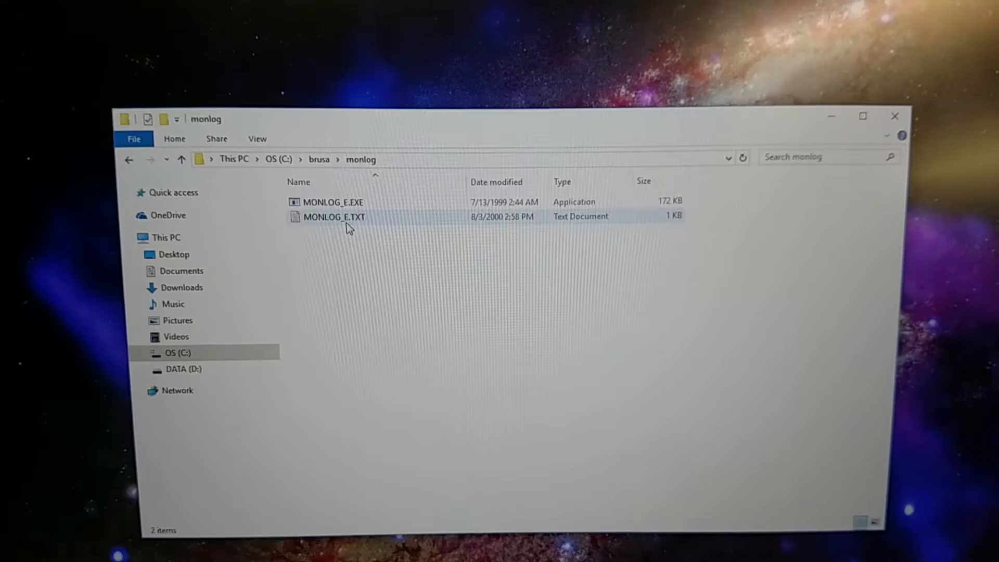
pyautogui.doubleClick(333, 202)
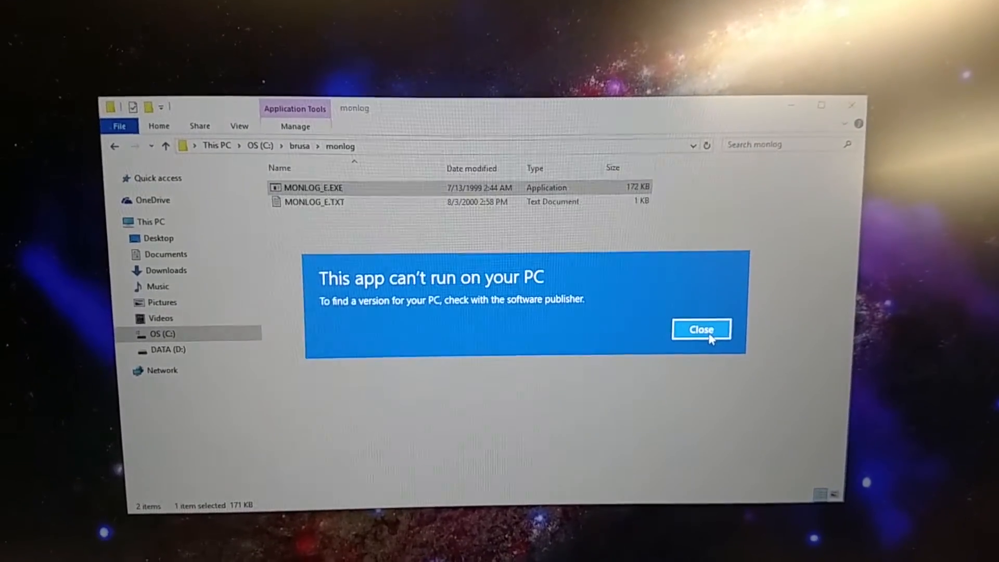
pyautogui.click(700, 330)
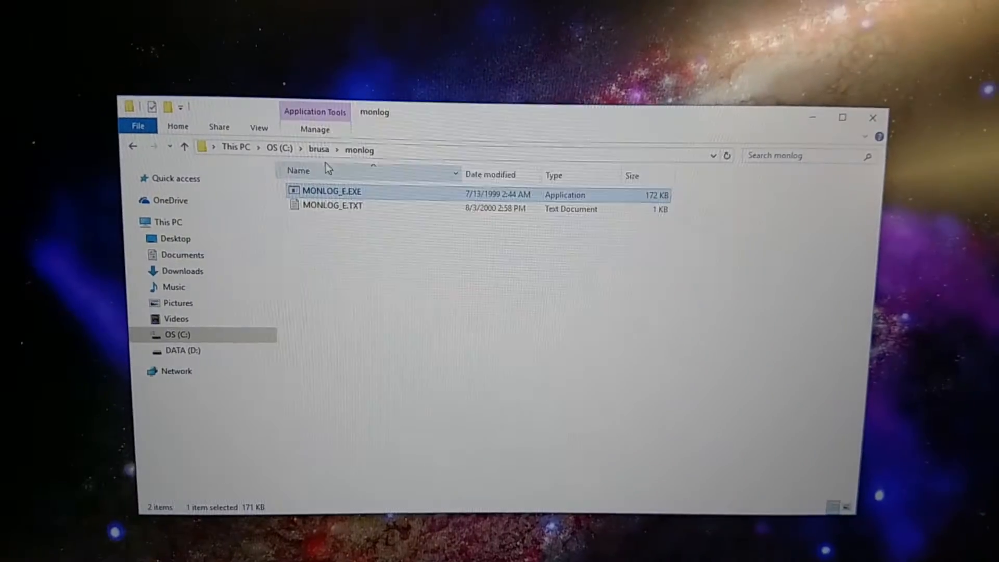
# Start compatibility troubleshooting for MONLOG_E.EXE, reporting it worked on earlier Windows versions
pyautogui.rightClick(331, 192)
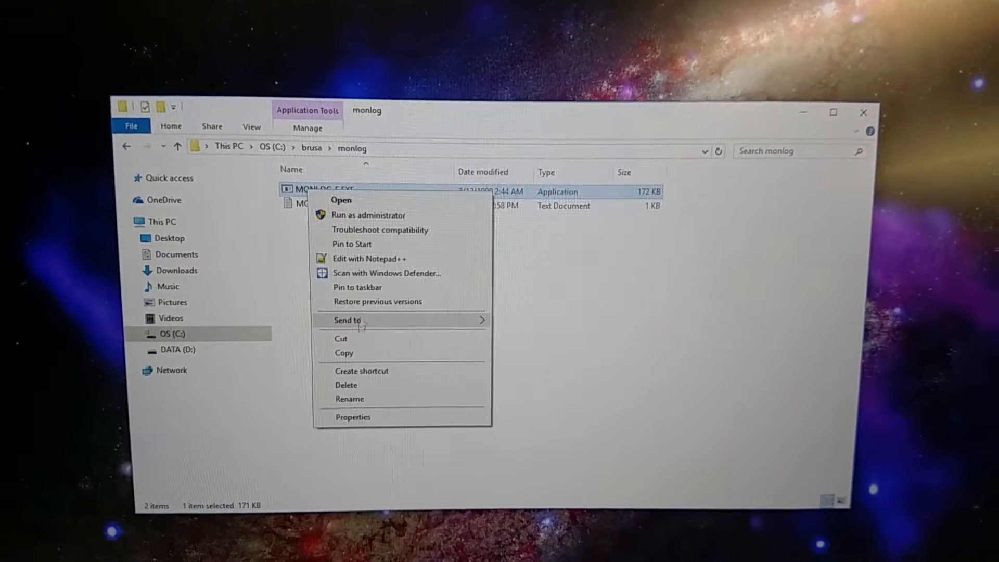
pyautogui.click(379, 229)
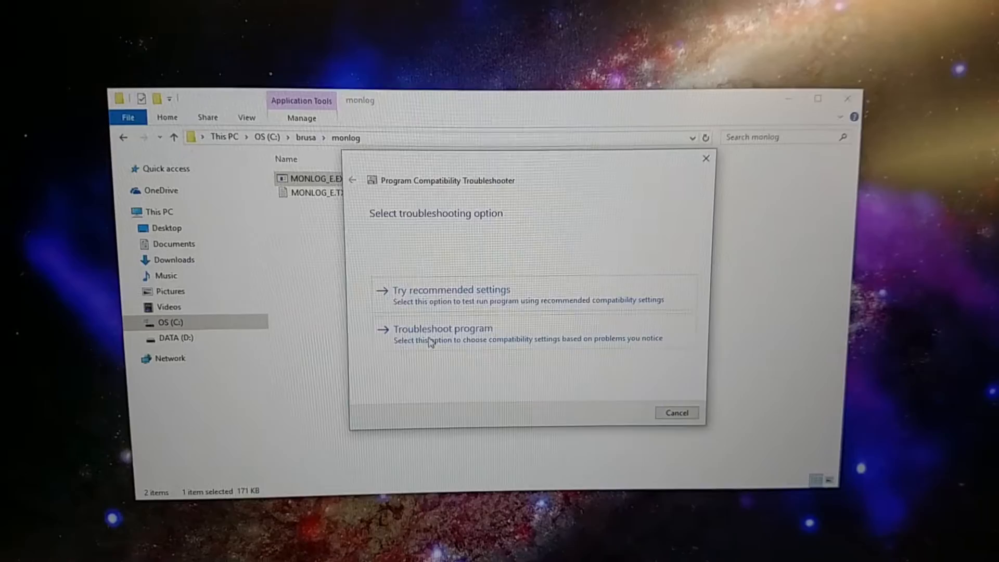
pyautogui.click(443, 328)
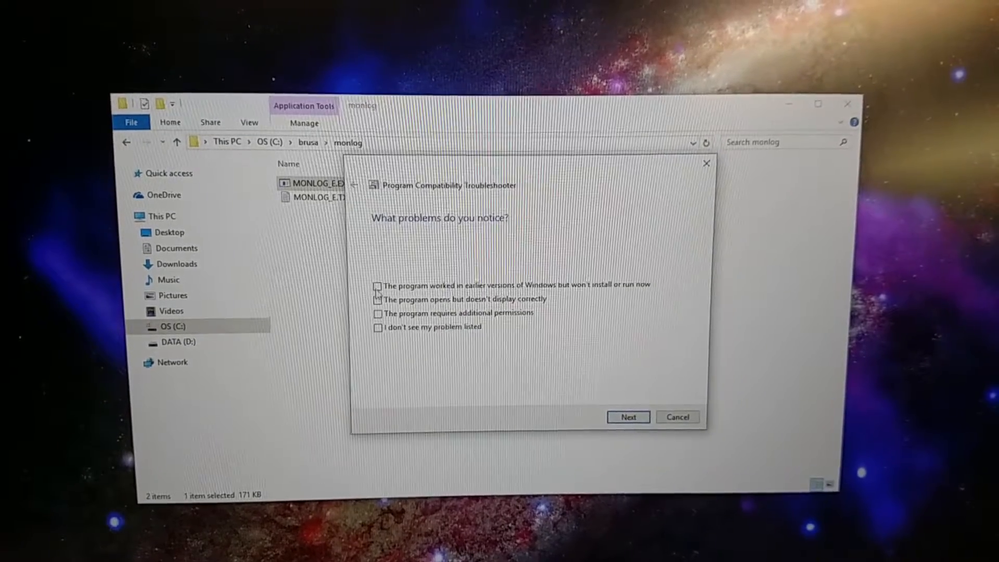
pyautogui.click(378, 287)
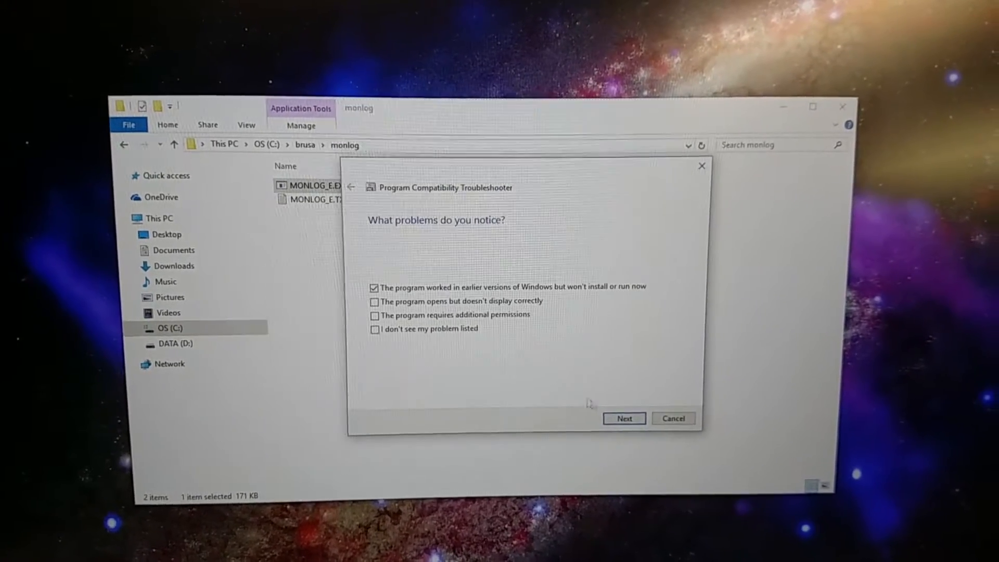
pyautogui.click(623, 419)
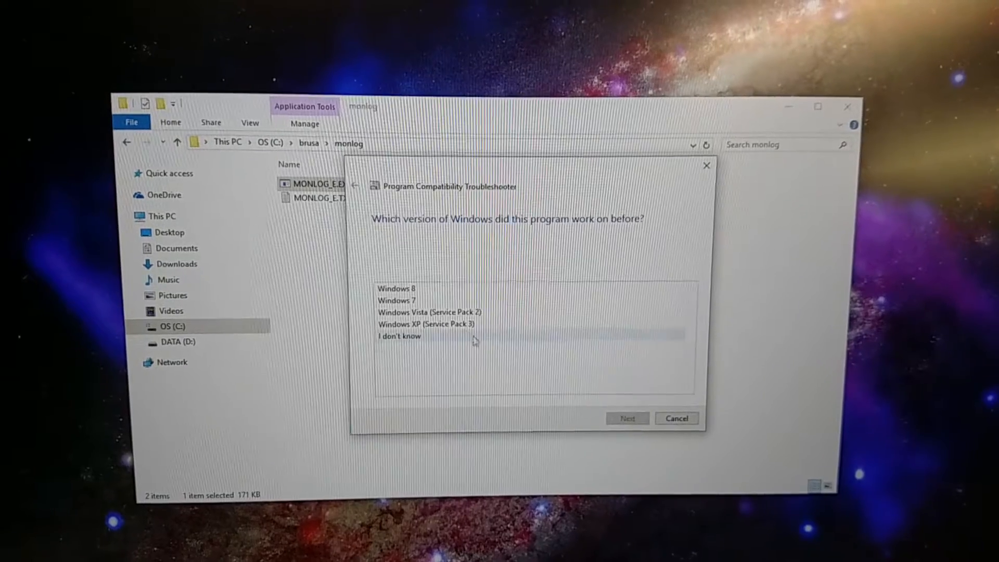
# Test MONLOG_E with Windows XP (Service Pack 3) settings and report the problem as not fixed
pyautogui.click(428, 328)
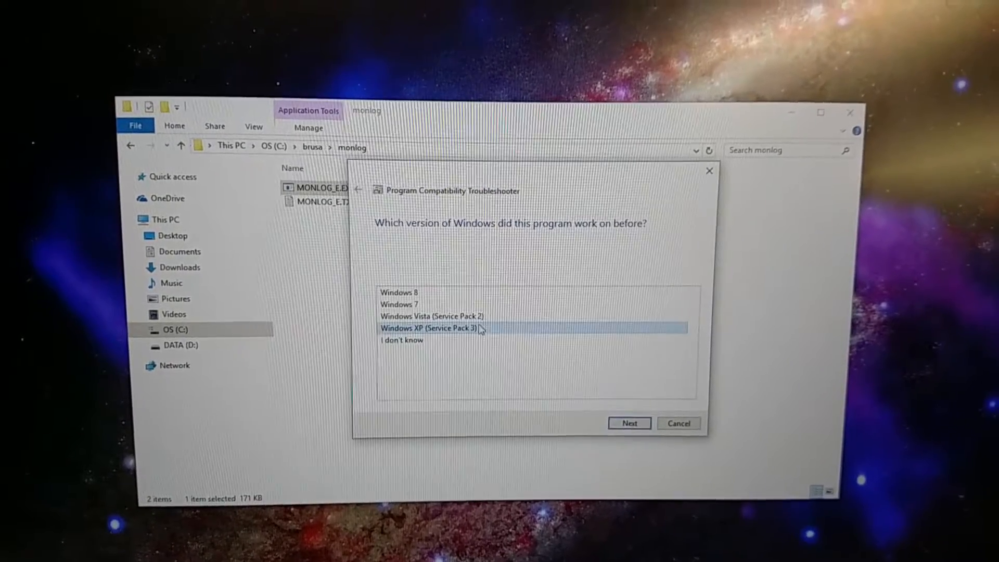
pyautogui.click(629, 424)
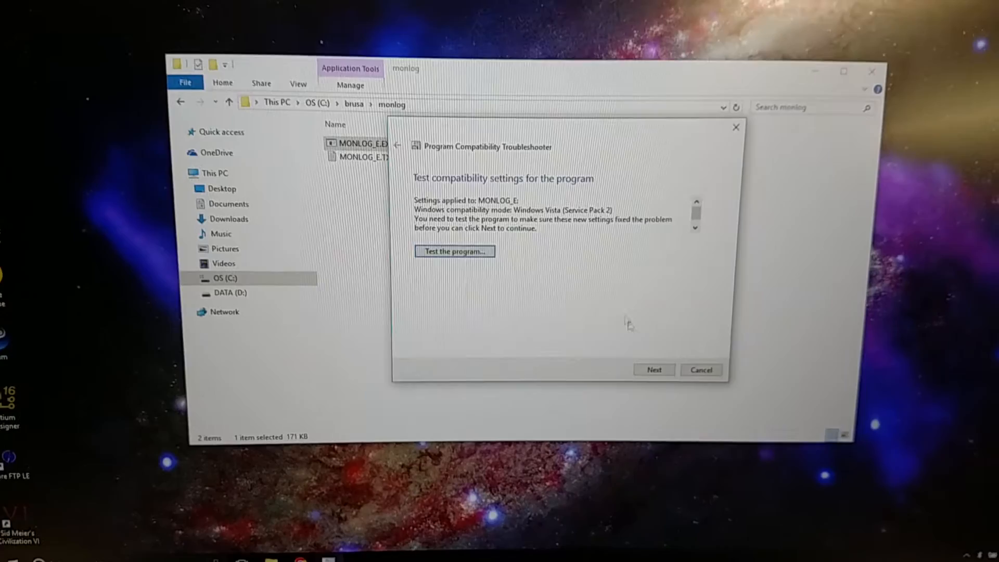
pyautogui.click(654, 370)
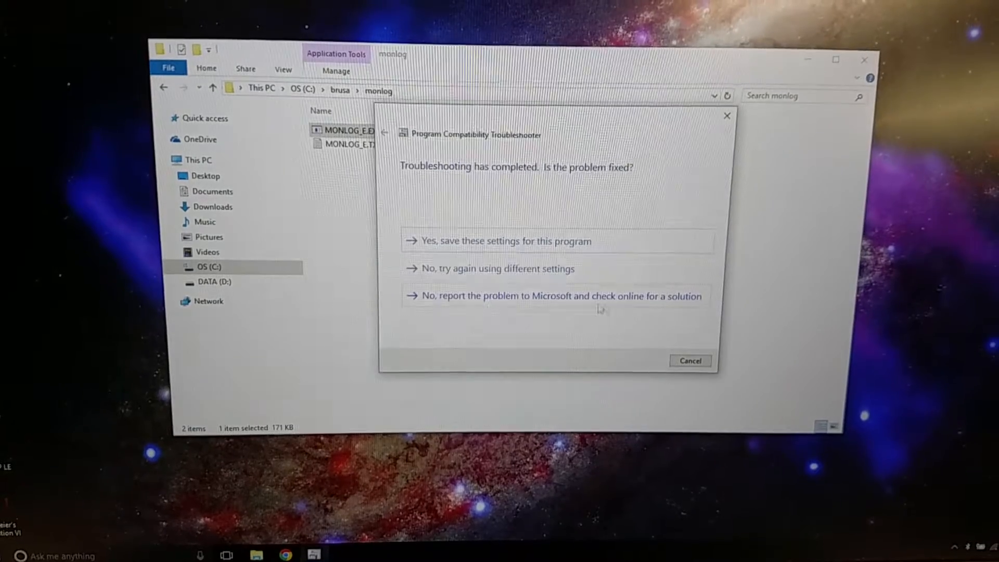
pyautogui.click(689, 360)
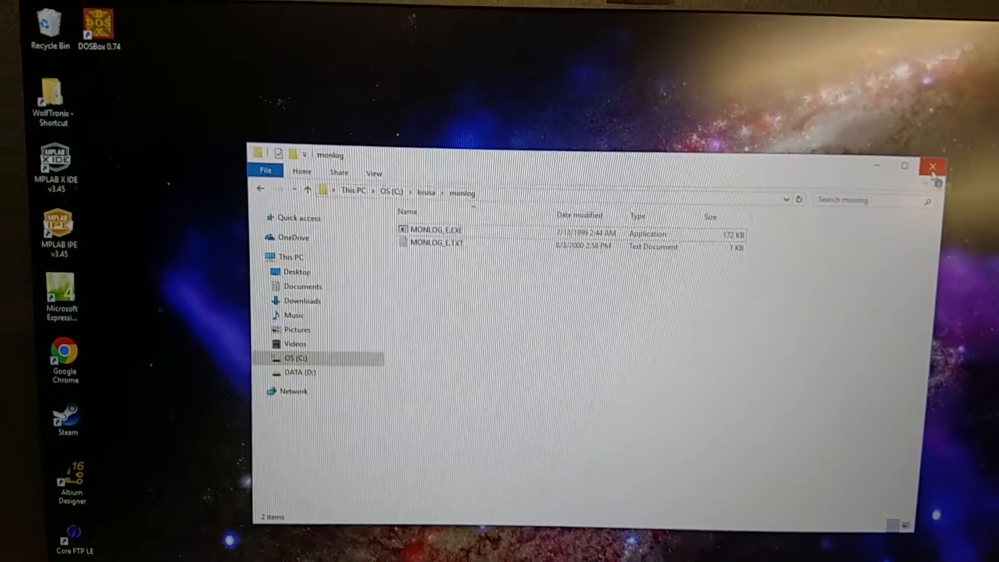
# Close the monlog folder window and browse the DOSBox project homepage
pyautogui.click(932, 166)
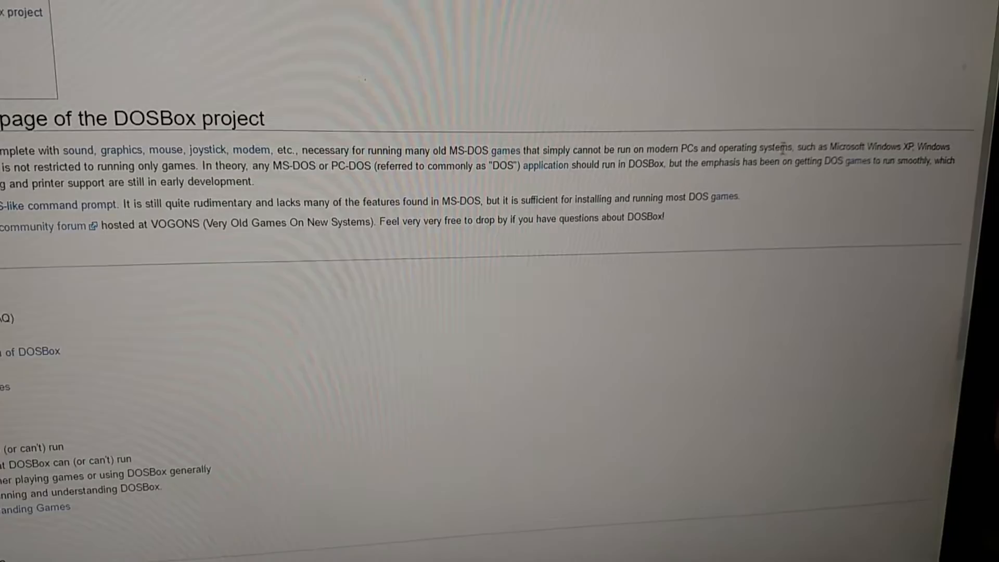
pyautogui.scroll(3)
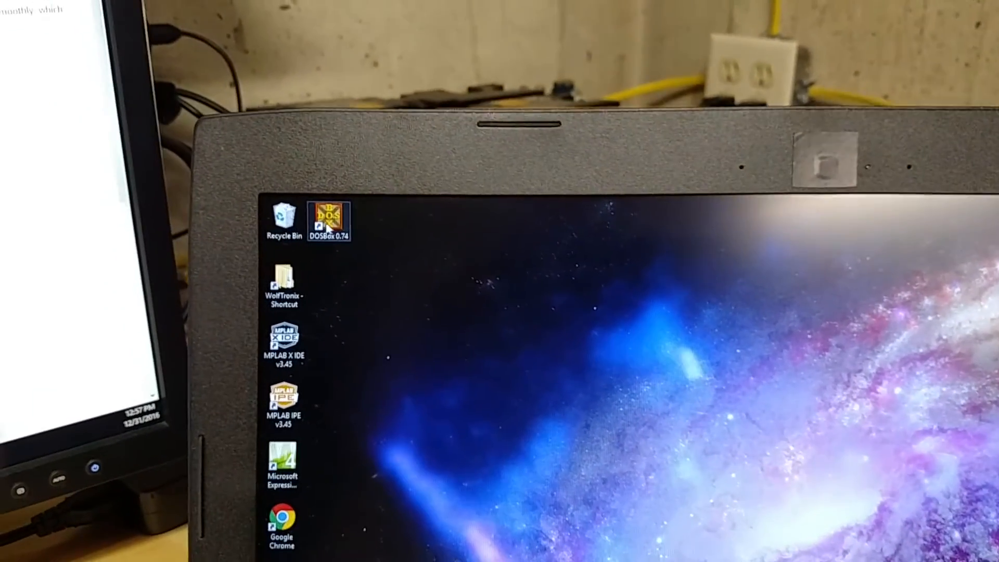
# Launch DOSBox 0.74 from its desktop shortcut
pyautogui.doubleClick(330, 215)
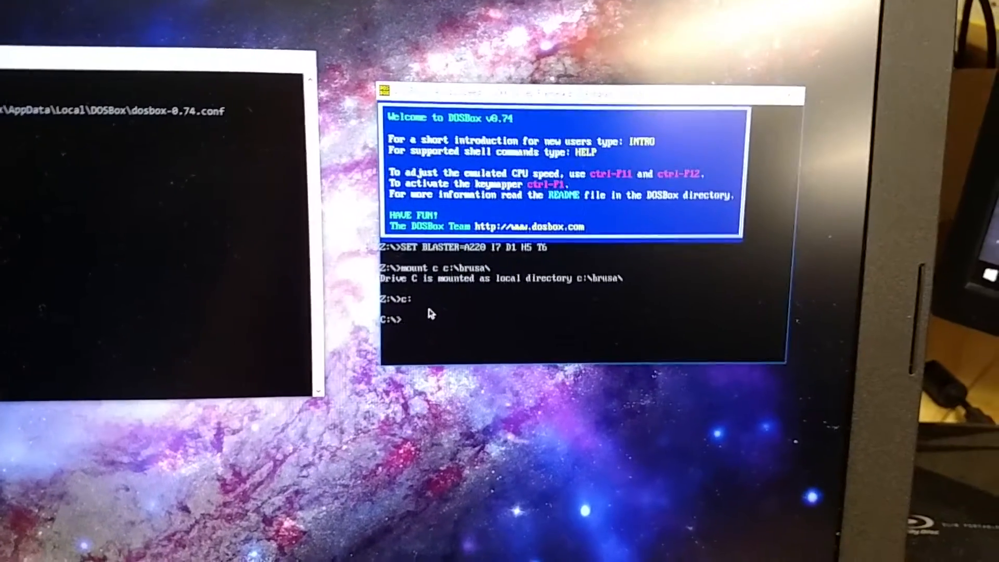
# List drive C with dir, enter the MONLOG directory and type the monlog command
pyautogui.write('dir')
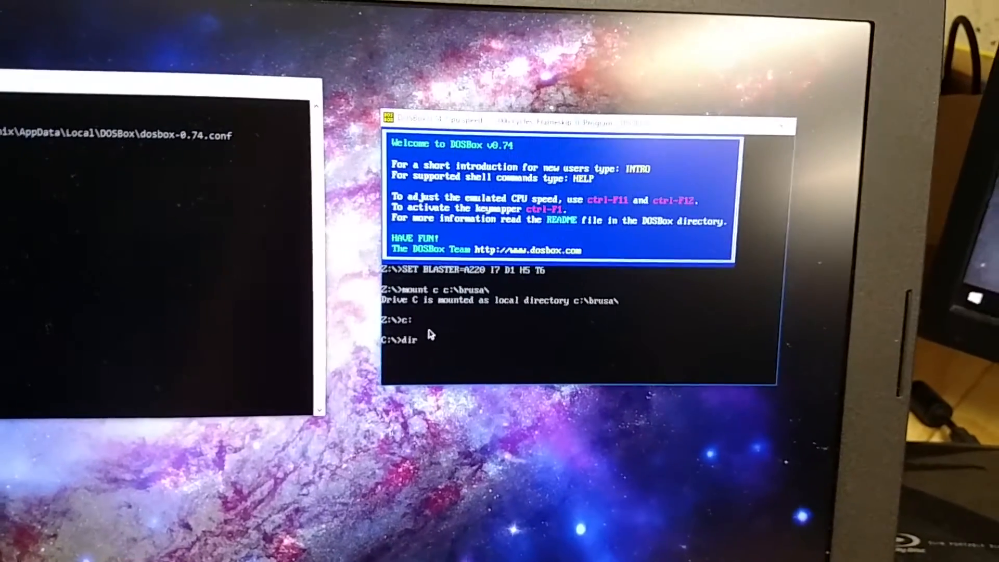
pyautogui.press('Return')
pyautogui.write('cd')
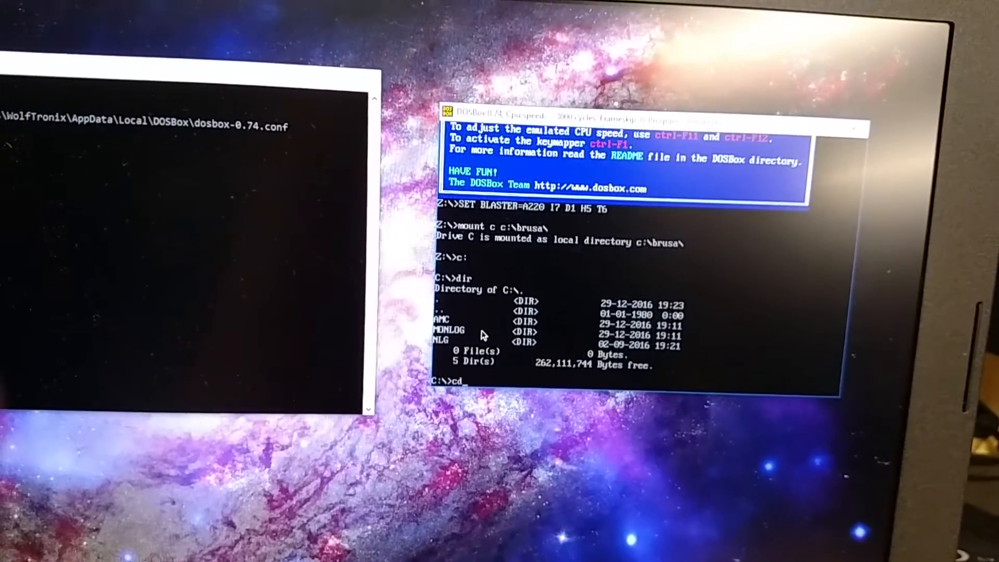
pyautogui.write('monlog')
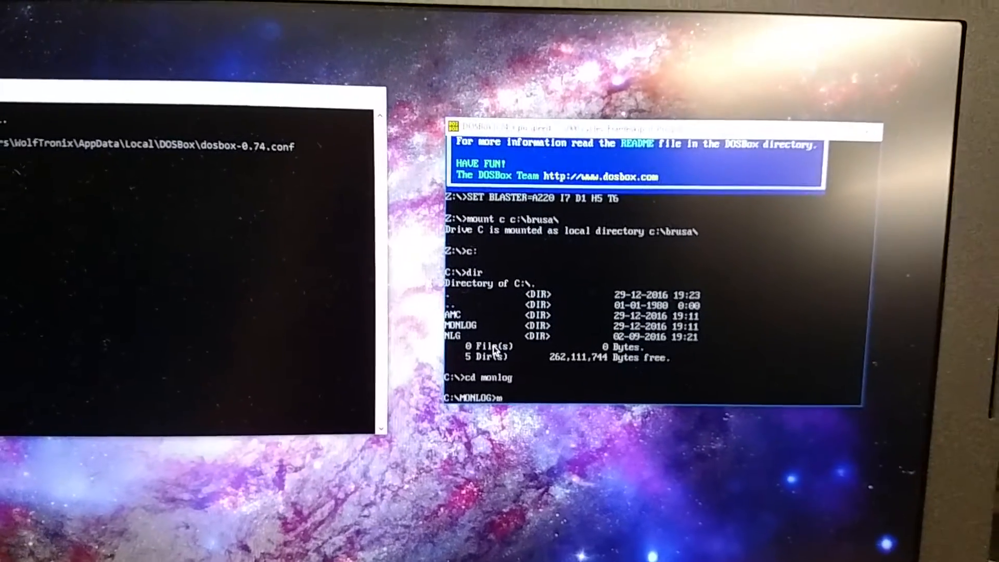
pyautogui.write('onlog')
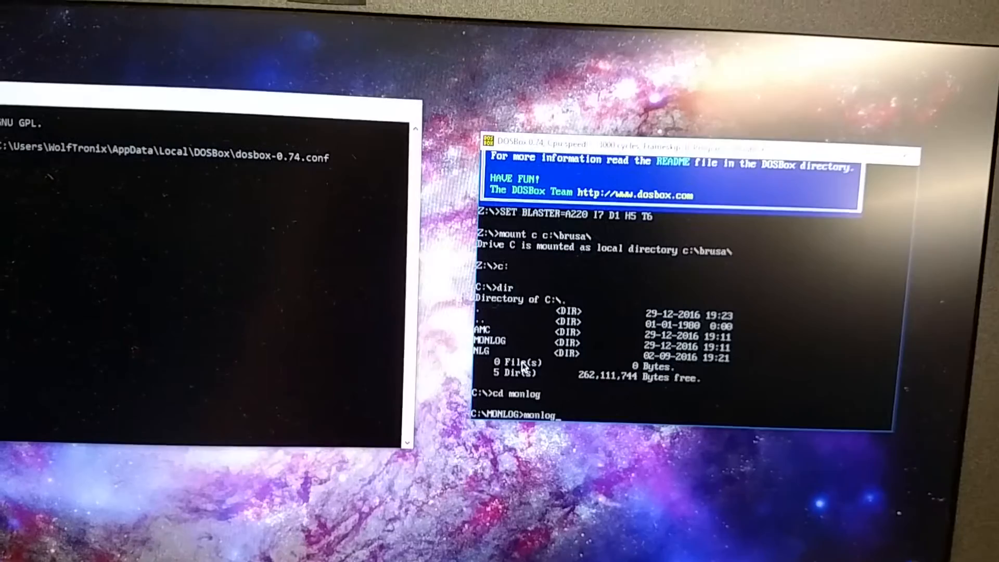